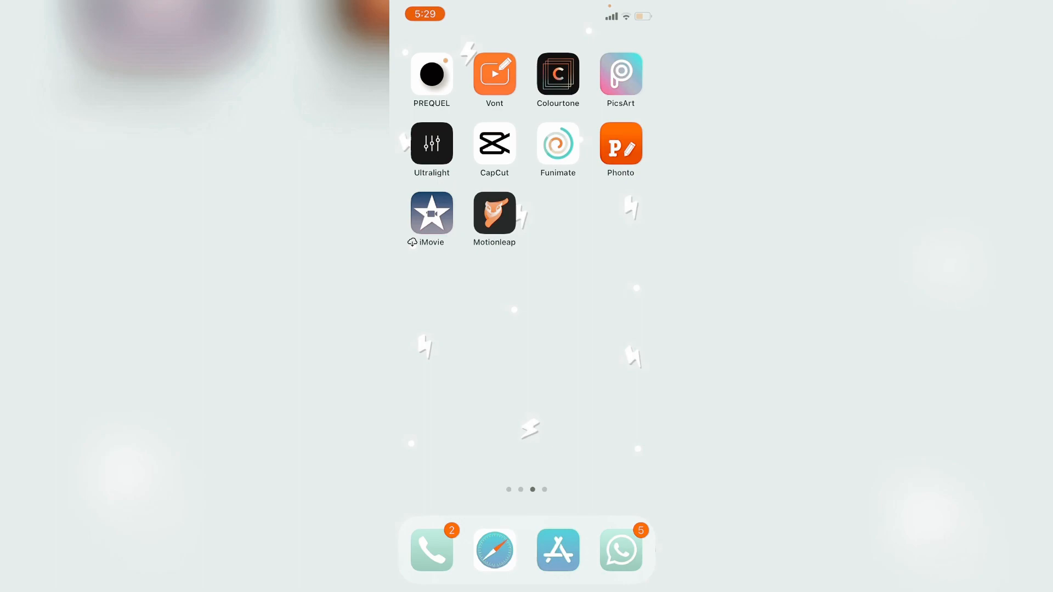
Search Pinterest for the pink bunny-and-carrot pattern pin and save the image
text(pin)
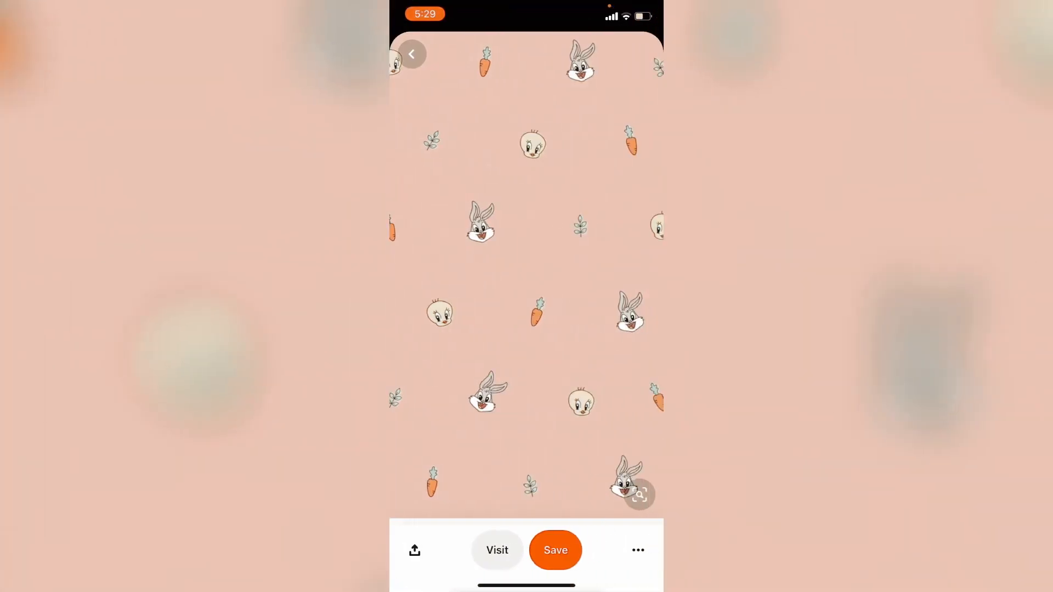
click(637, 550)
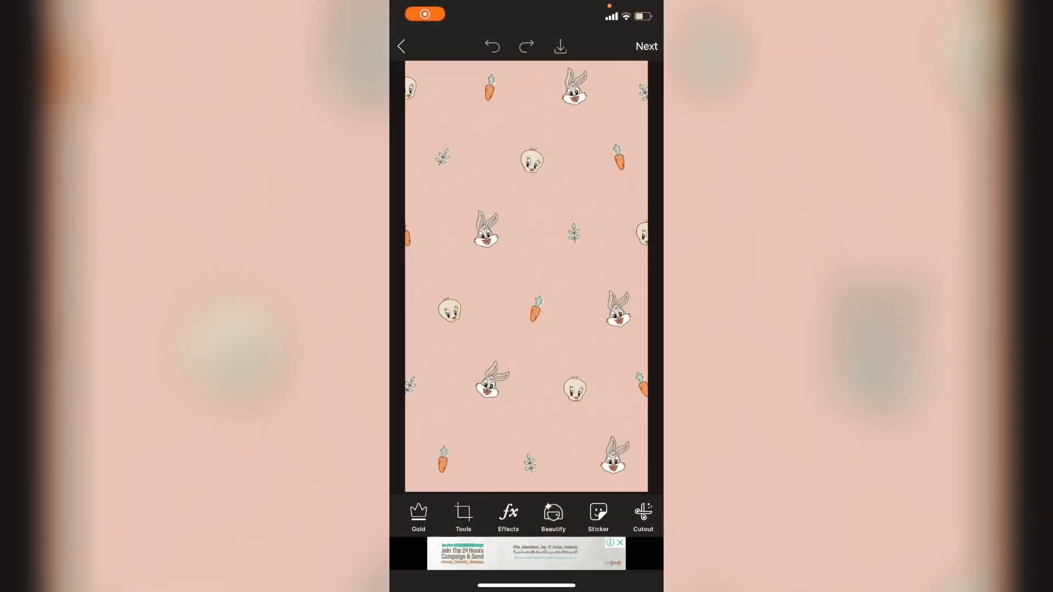
Crop the bunny pattern with the YouTube 1280x720 landscape preset and apply it
click(463, 517)
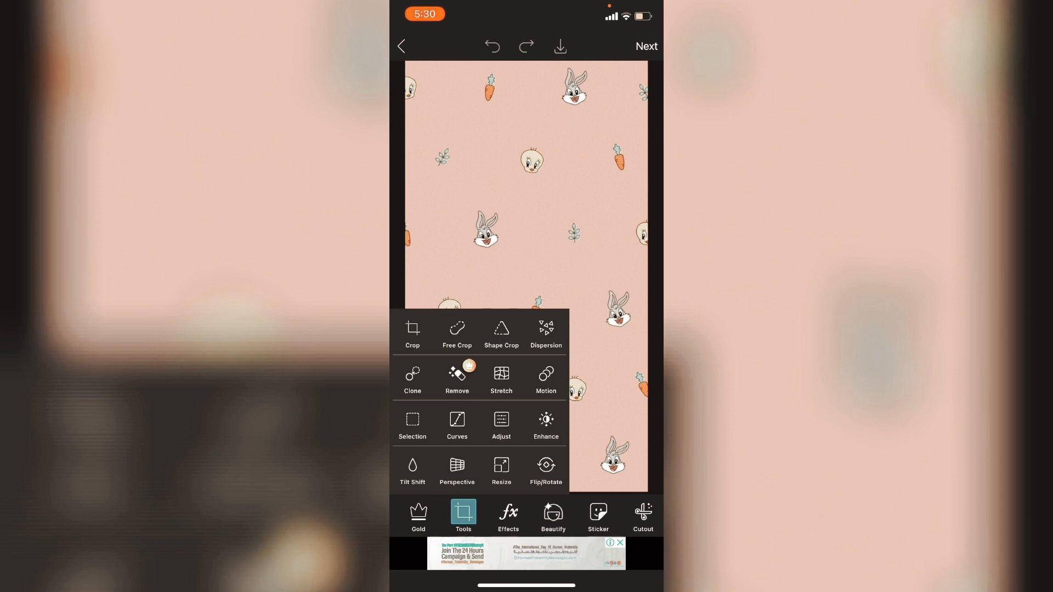
click(412, 334)
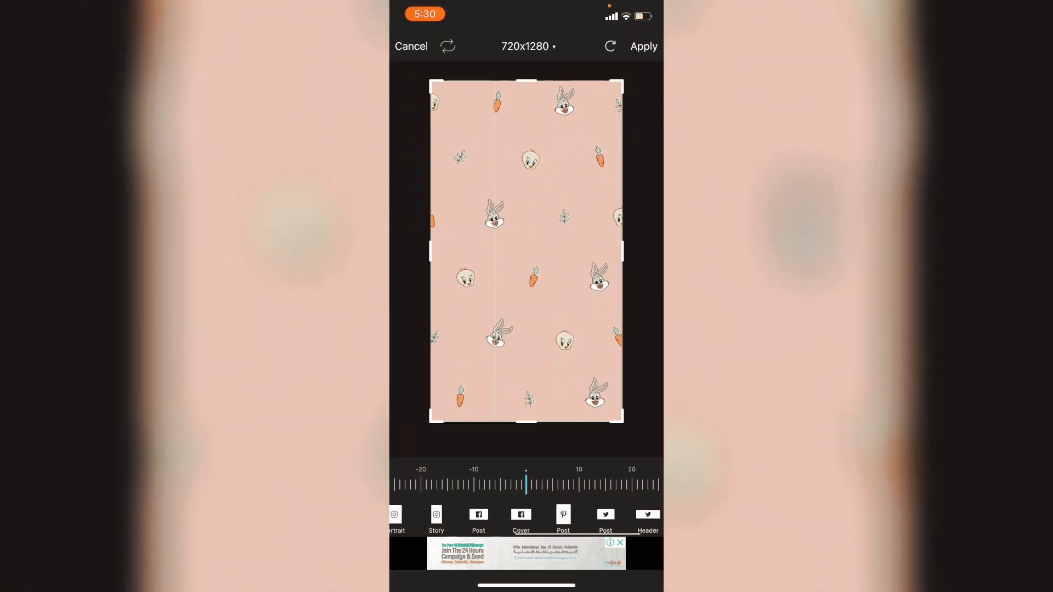
click(643, 521)
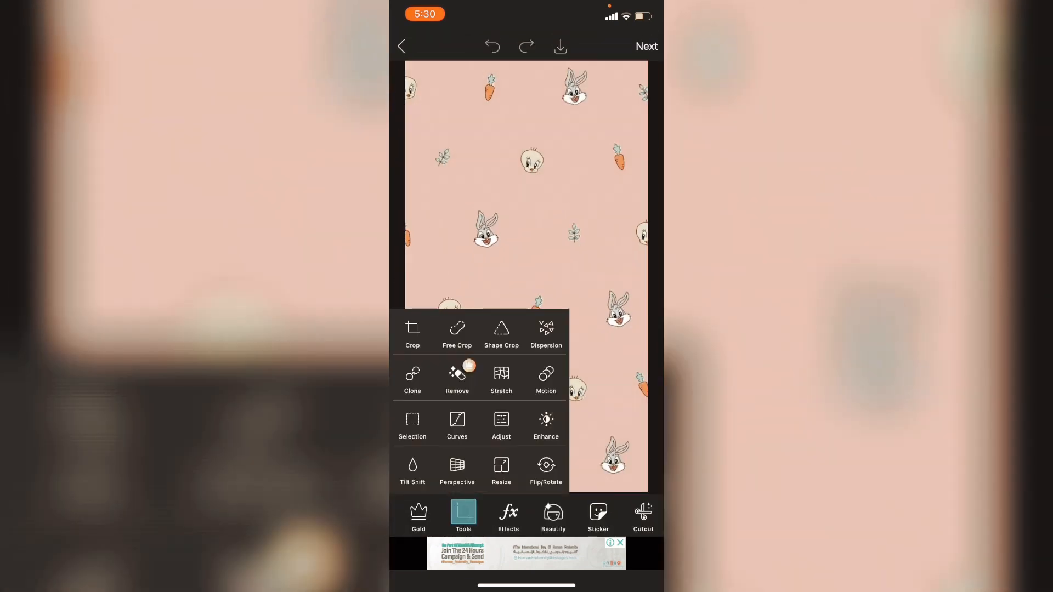
click(412, 332)
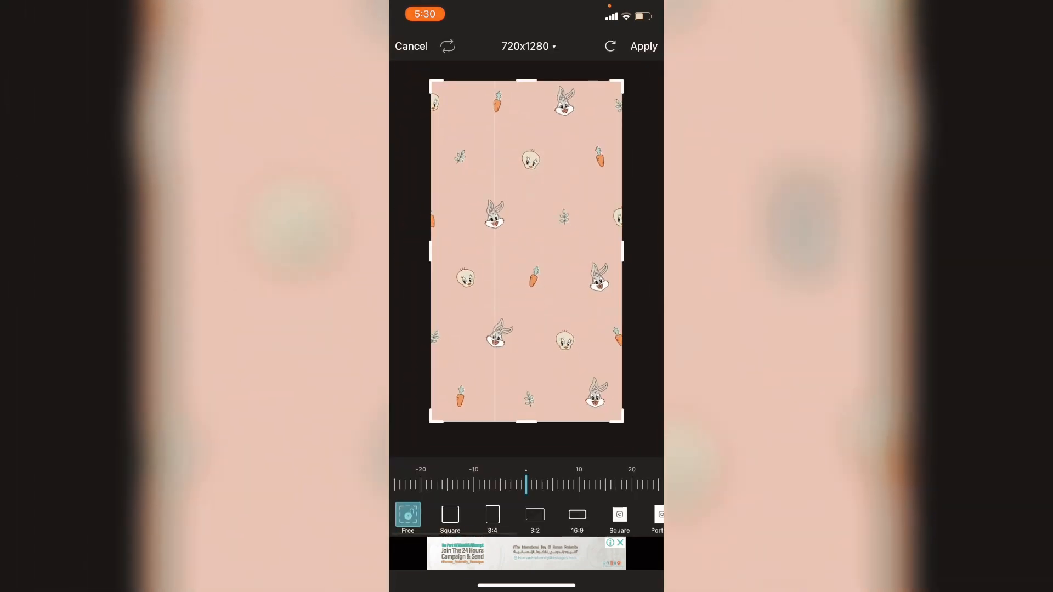
click(447, 46)
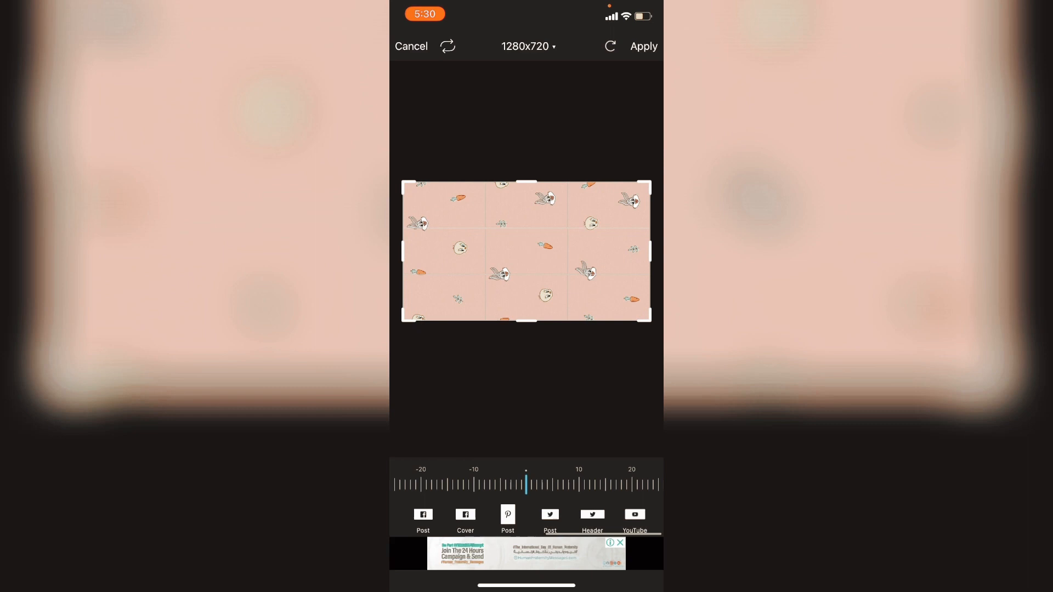
click(643, 517)
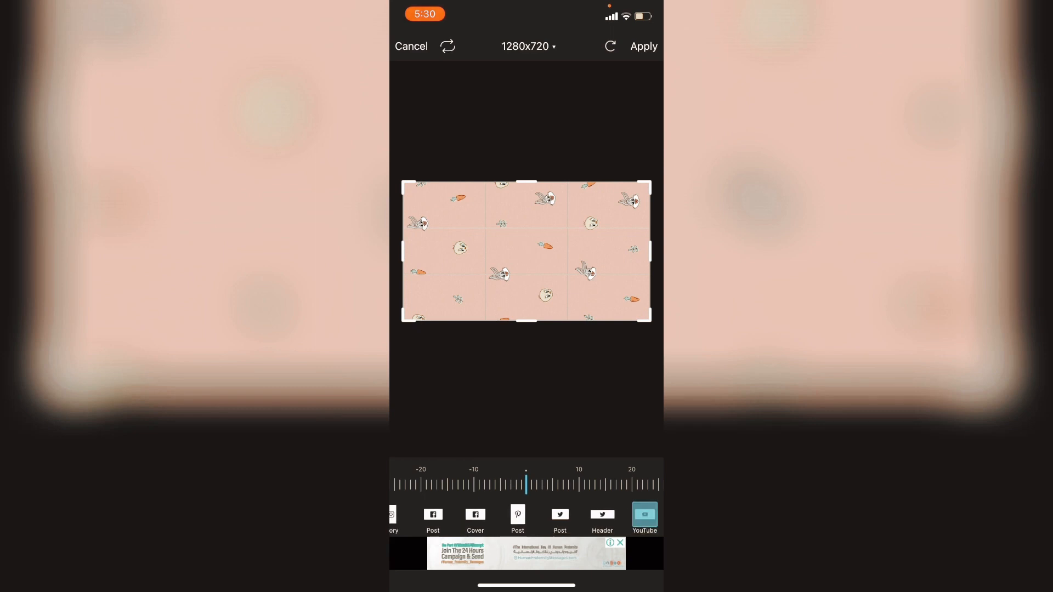
click(642, 46)
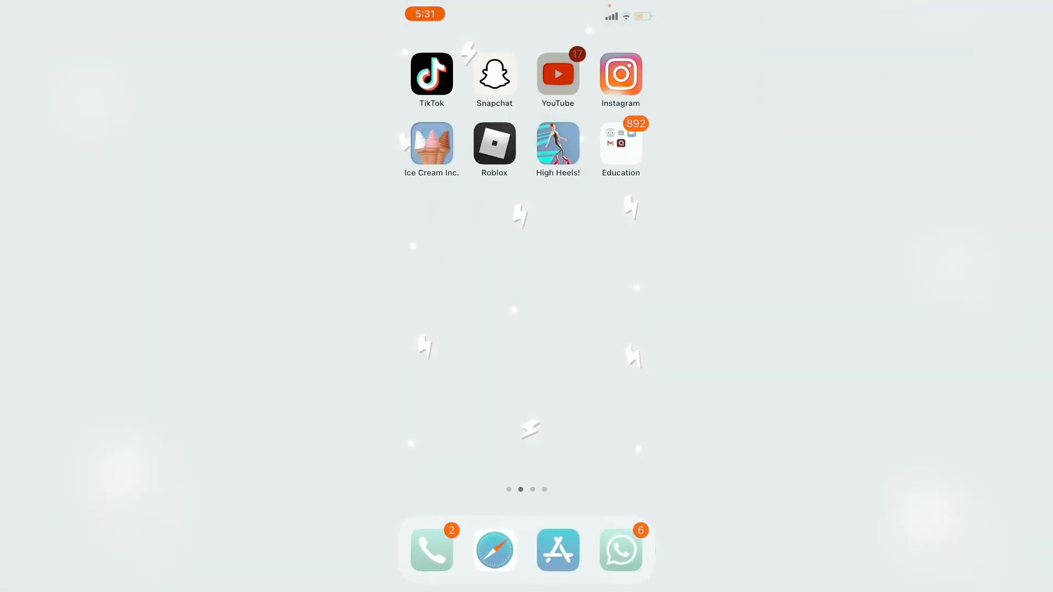
Crop the channel video-list screenshot in Markup to the three latest videos
click(557, 74)
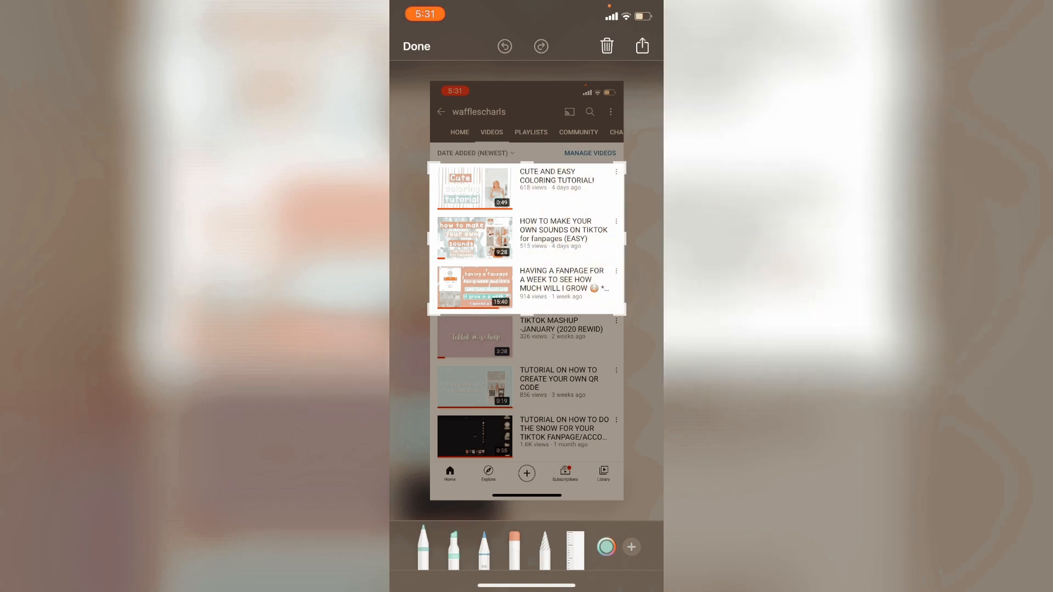
click(641, 46)
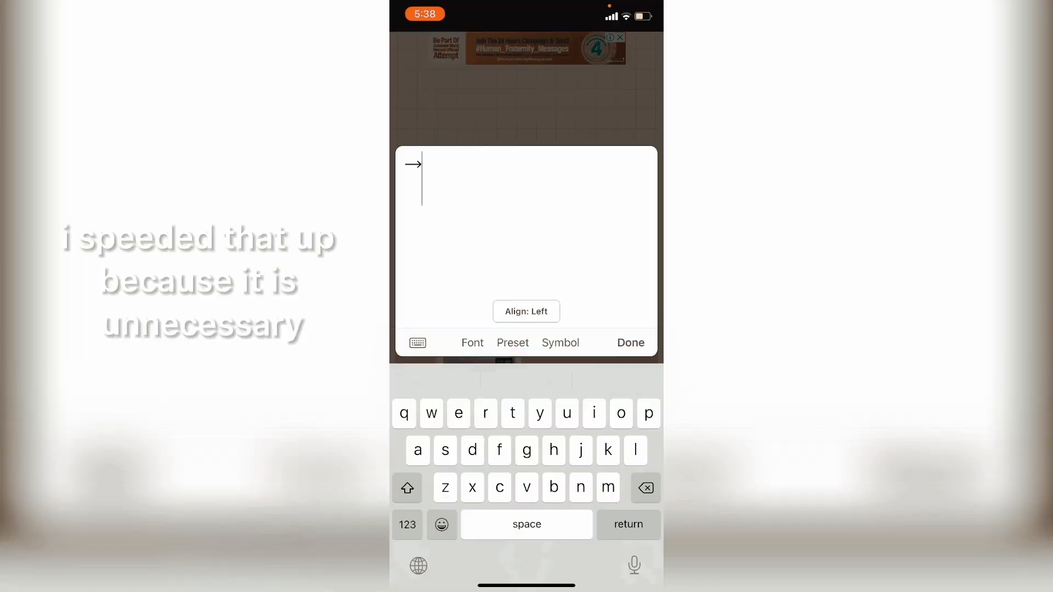
Add the arrow and resize the 'how to upload a thumbnail using your phone' caption
click(629, 342)
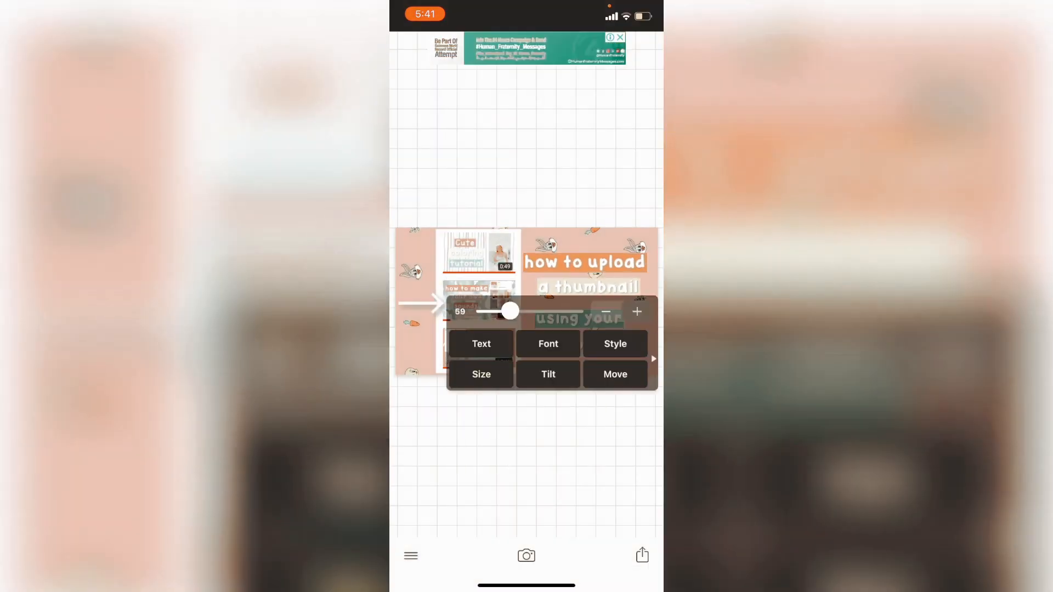
click(613, 374)
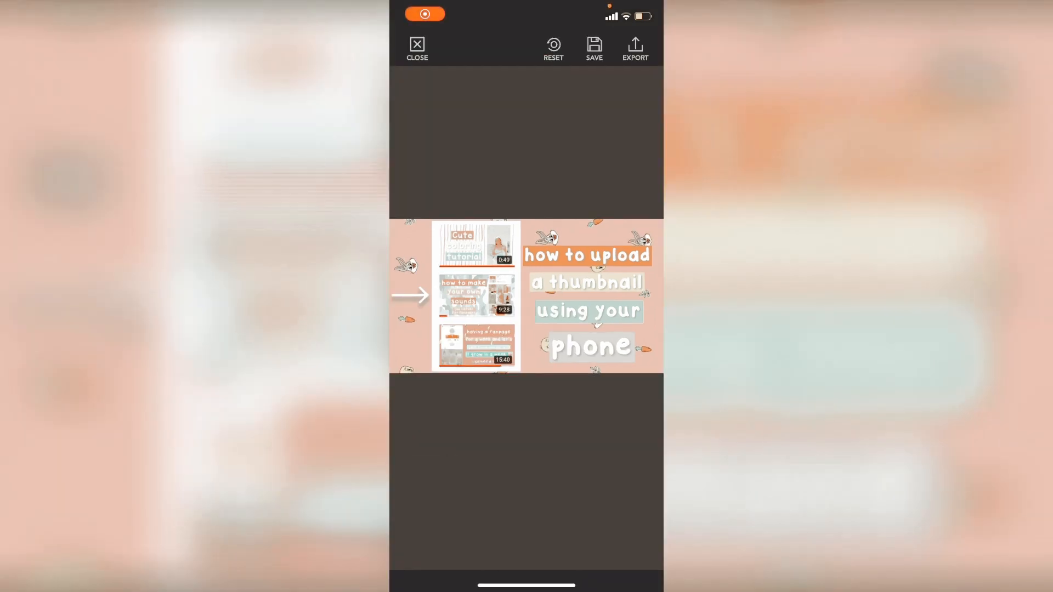
Apply the COOGEE filter to the thumbnail design and save it
click(408, 553)
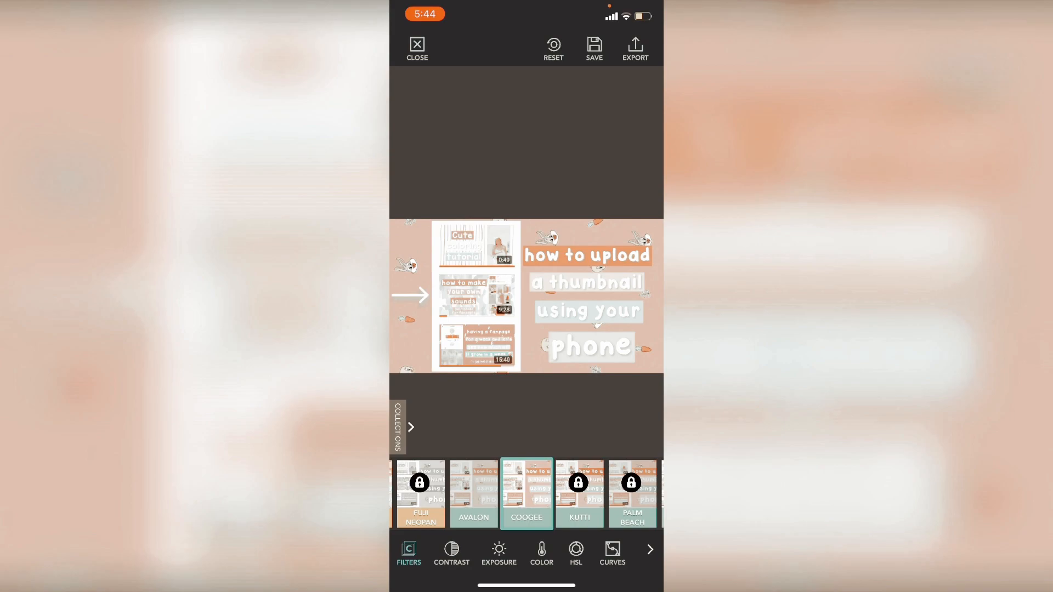
click(416, 49)
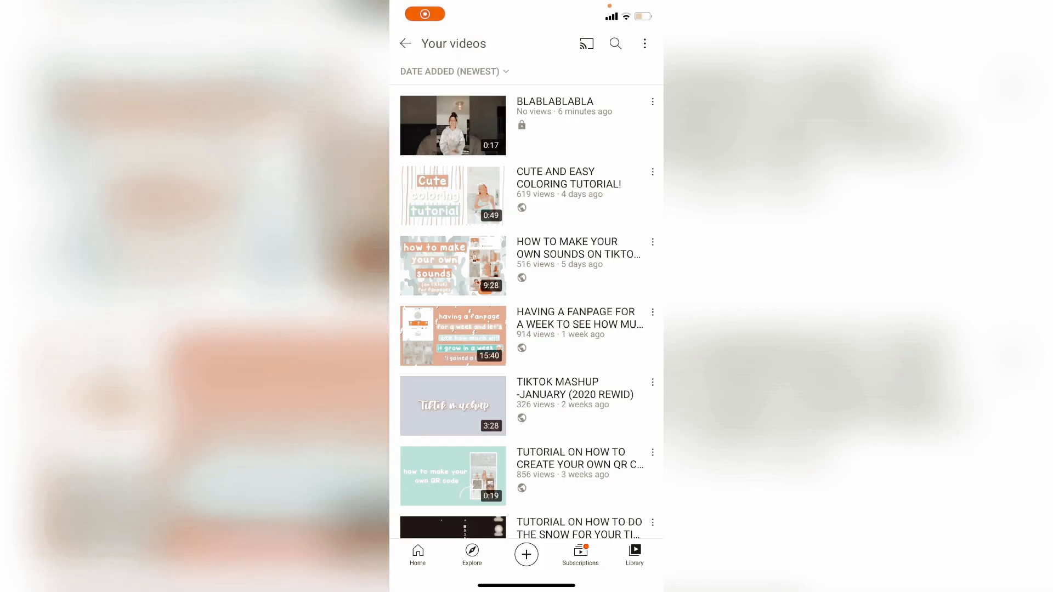
Close the Your videos list after checking the private BLABLABLABLA upload
click(452, 125)
text(yt)
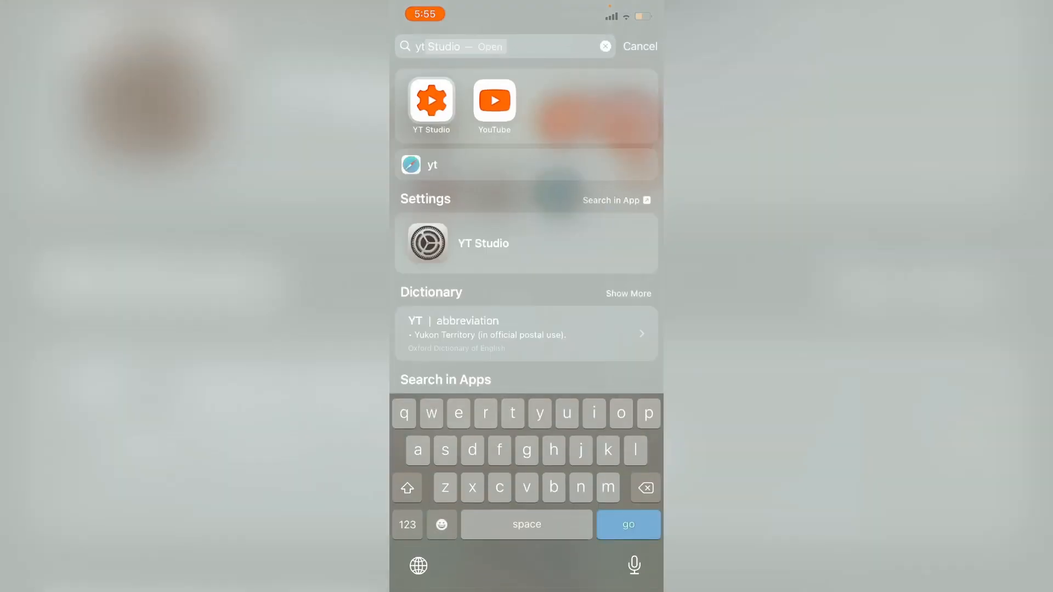
Launch YT Studio from the Spotlight results and dismiss the screenshot preview
click(431, 101)
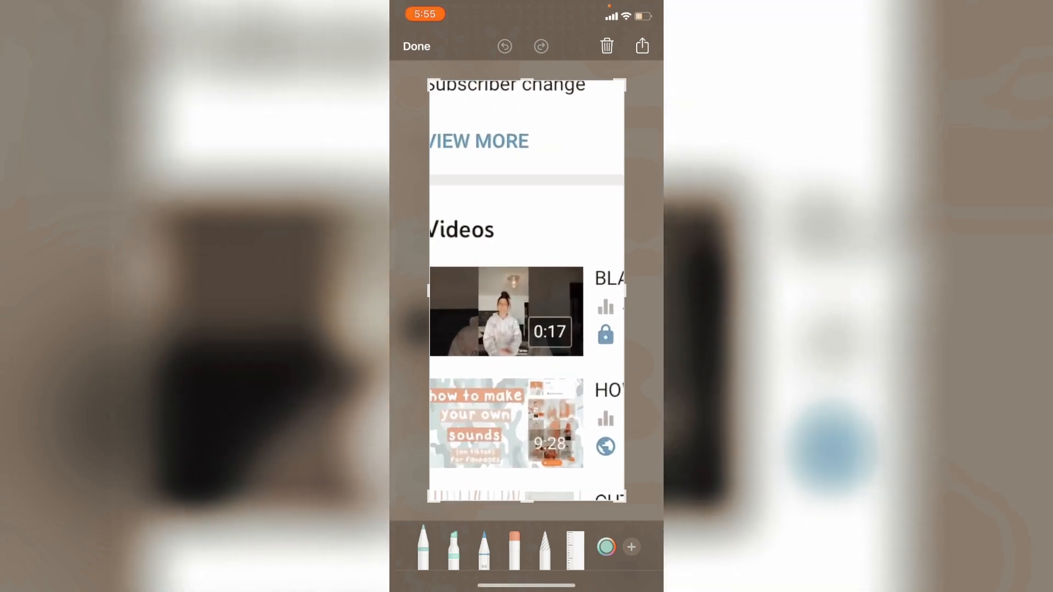
click(641, 45)
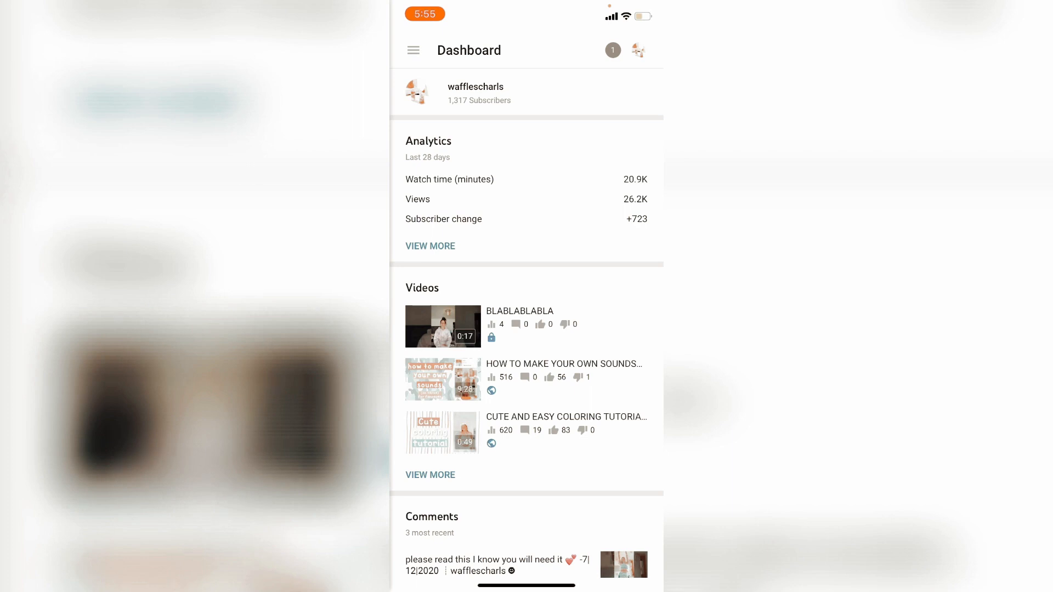
Open BLABLABLABLA's details, mark a screenshot in pink, and reach the thumbnail editor
click(442, 327)
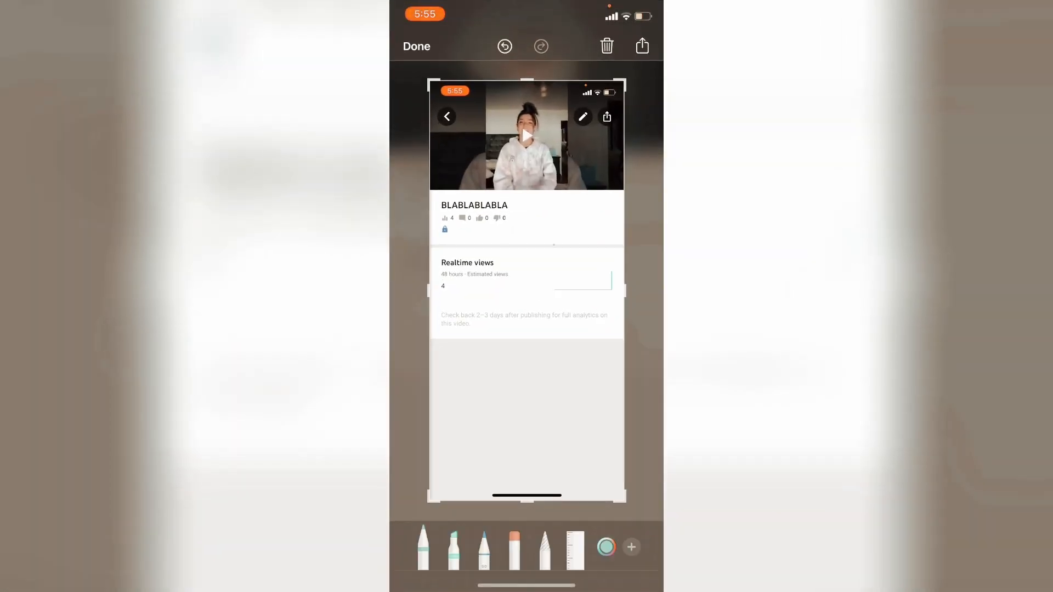
click(605, 547)
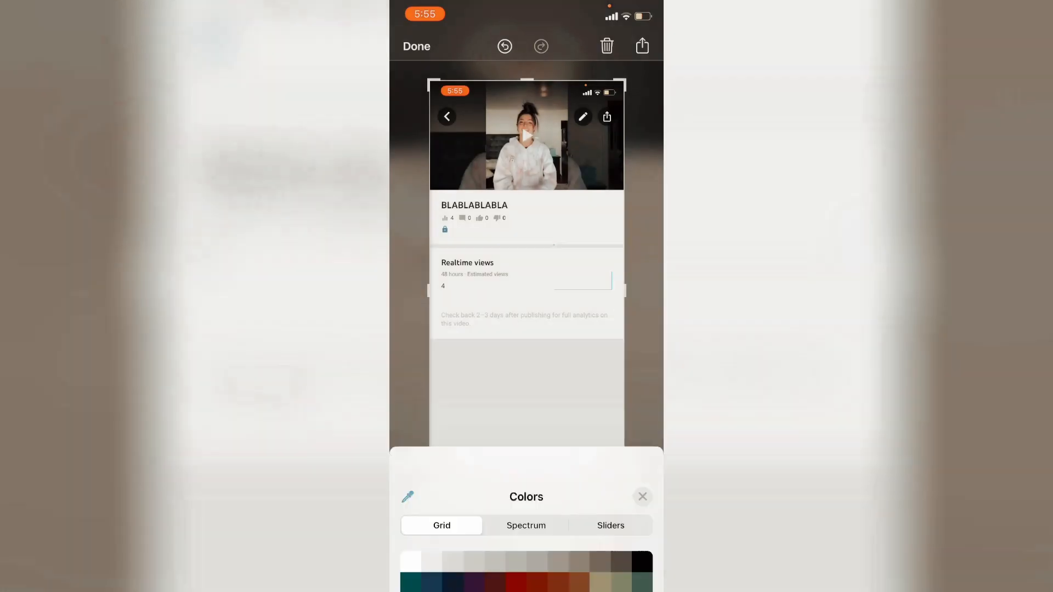
click(642, 496)
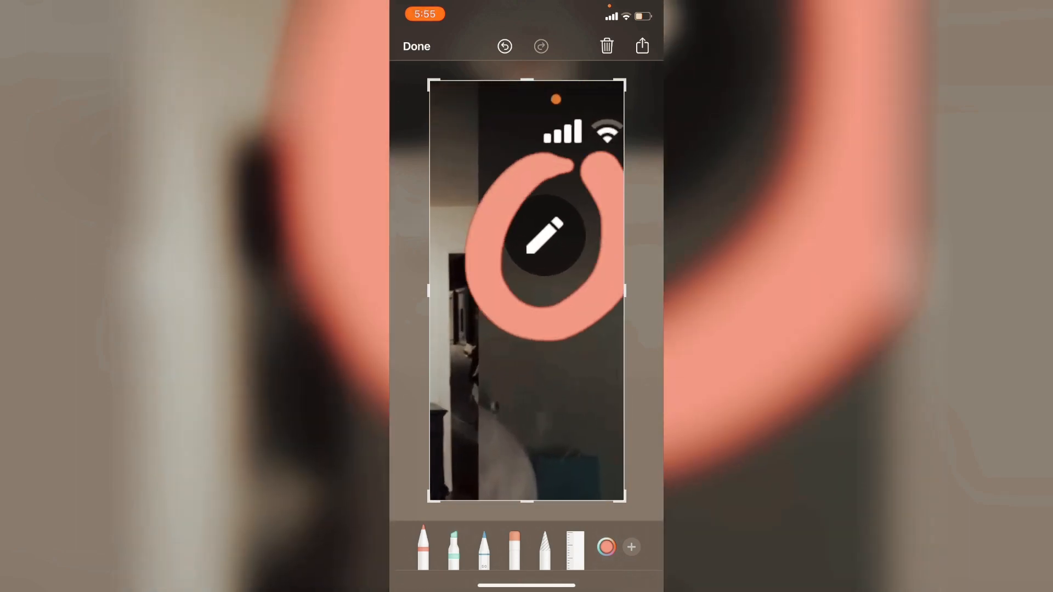
click(416, 46)
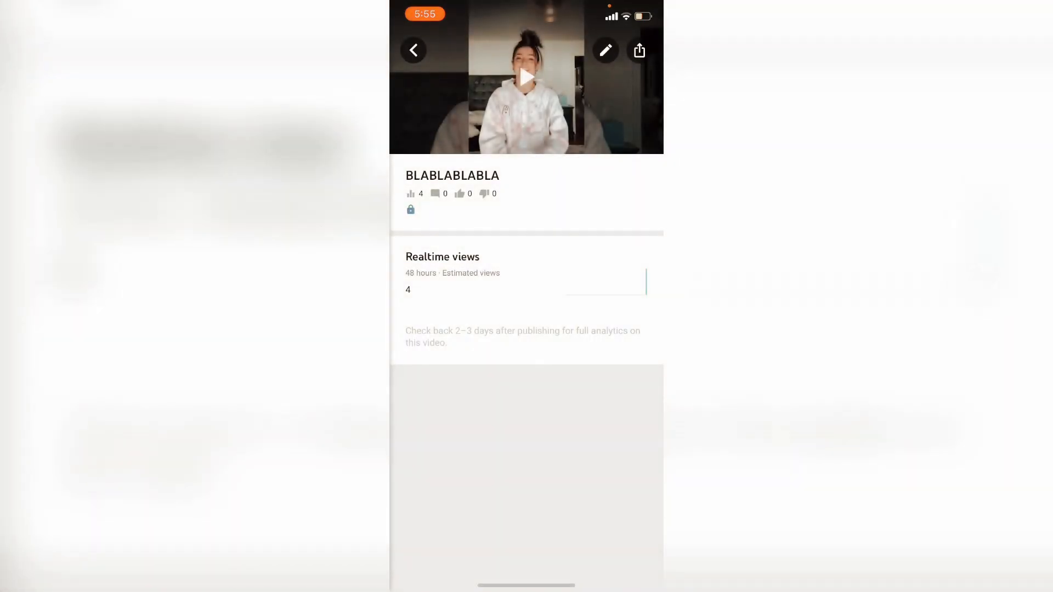
click(604, 50)
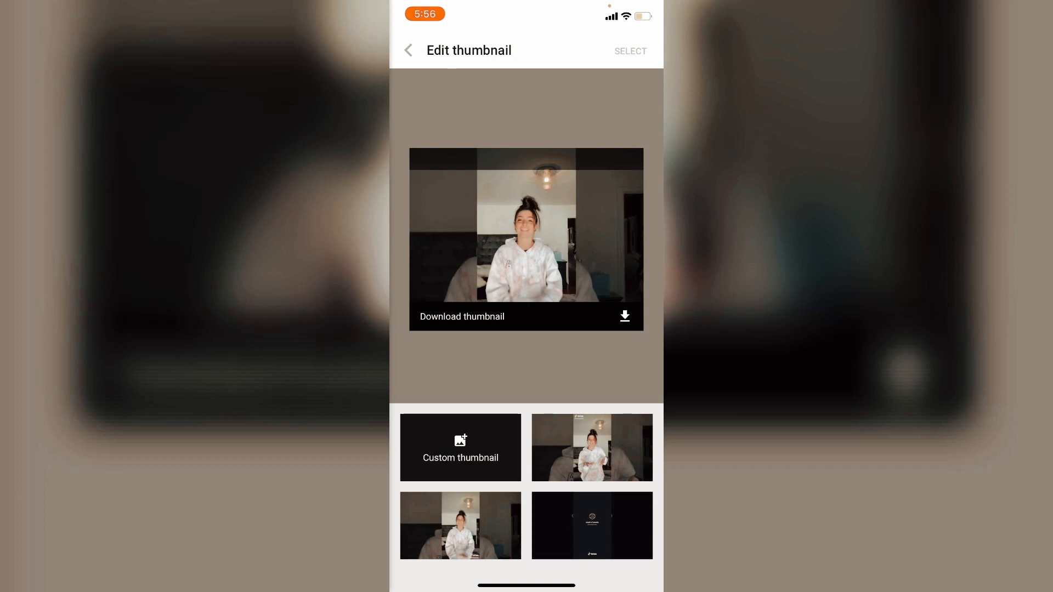
Set the bunny design as custom thumbnail, save the edits, and return to Dashboard
click(460, 448)
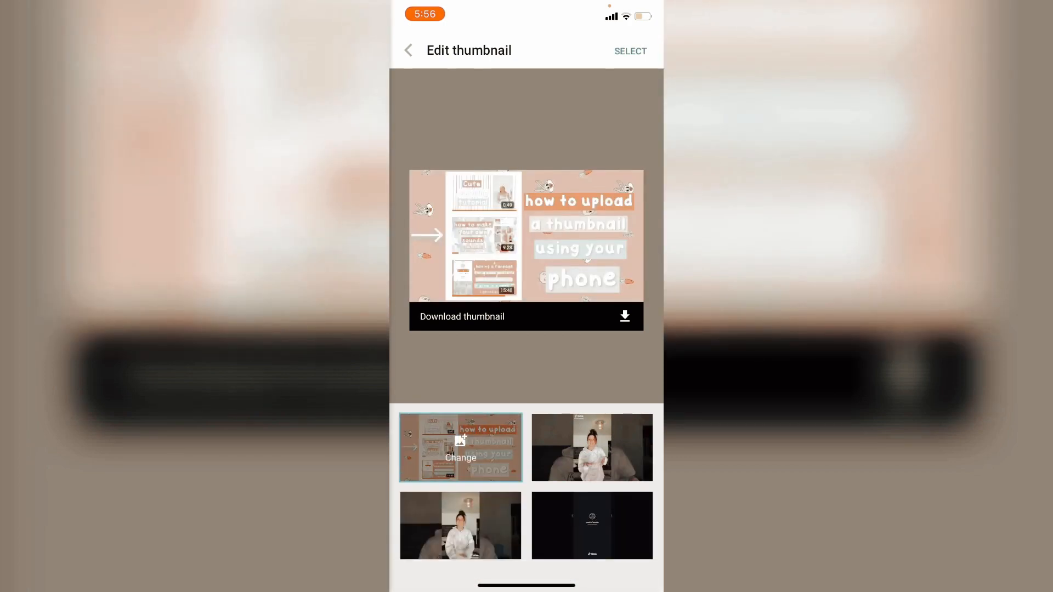
click(409, 50)
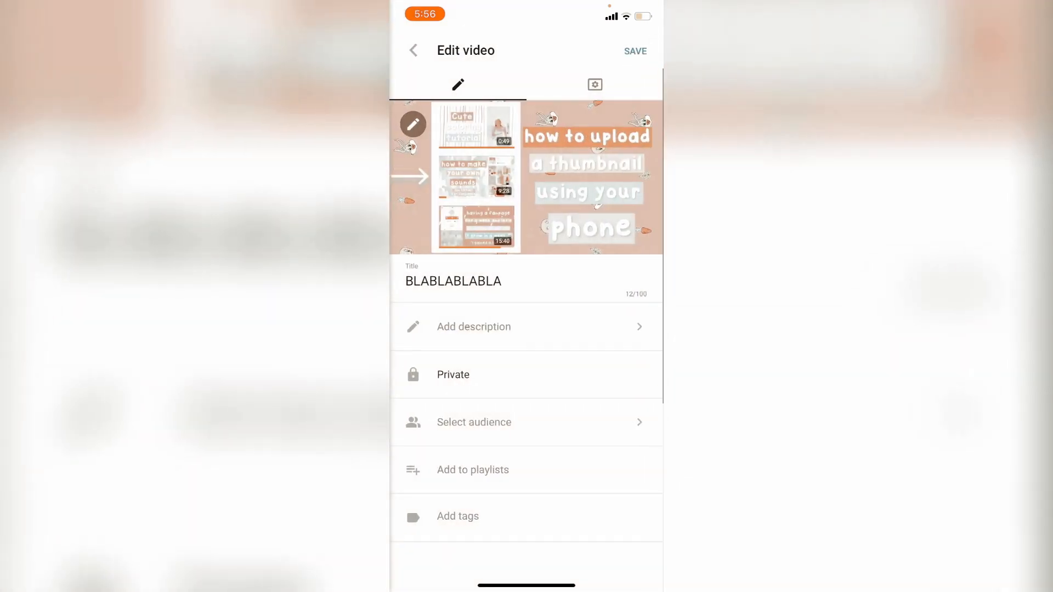
click(634, 51)
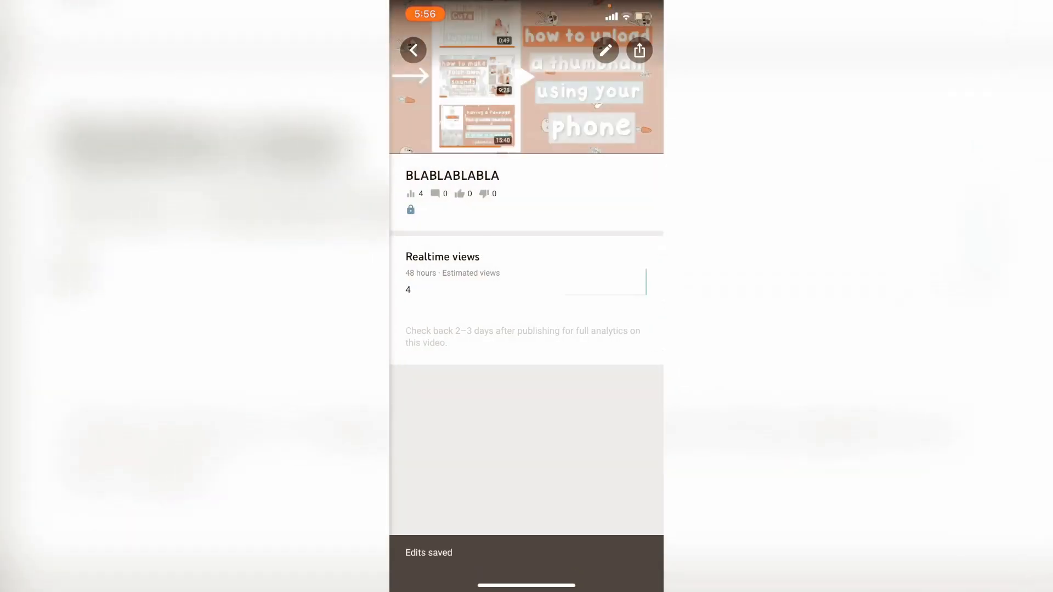
click(413, 50)
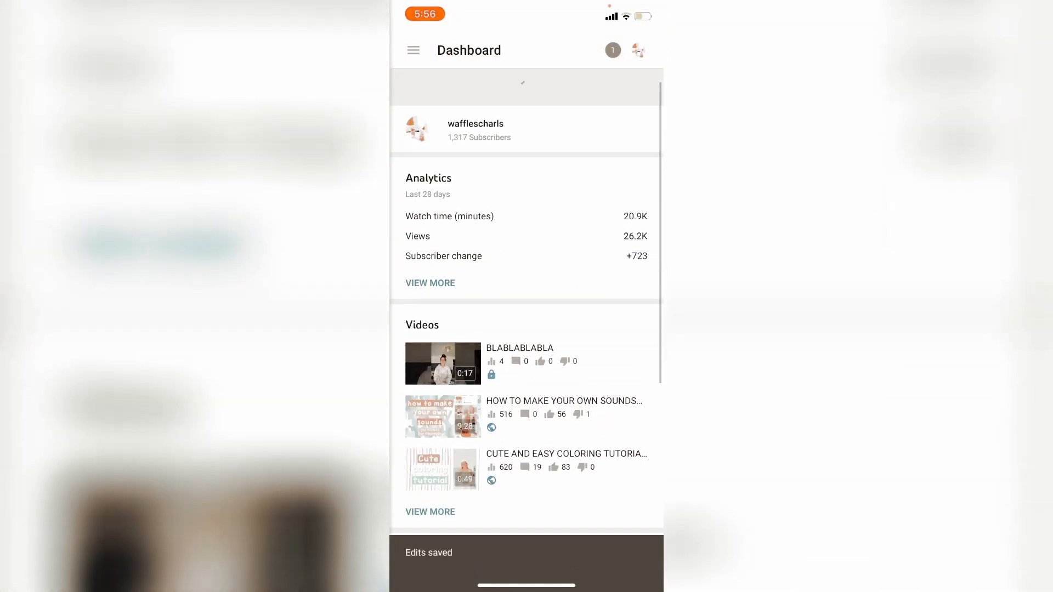